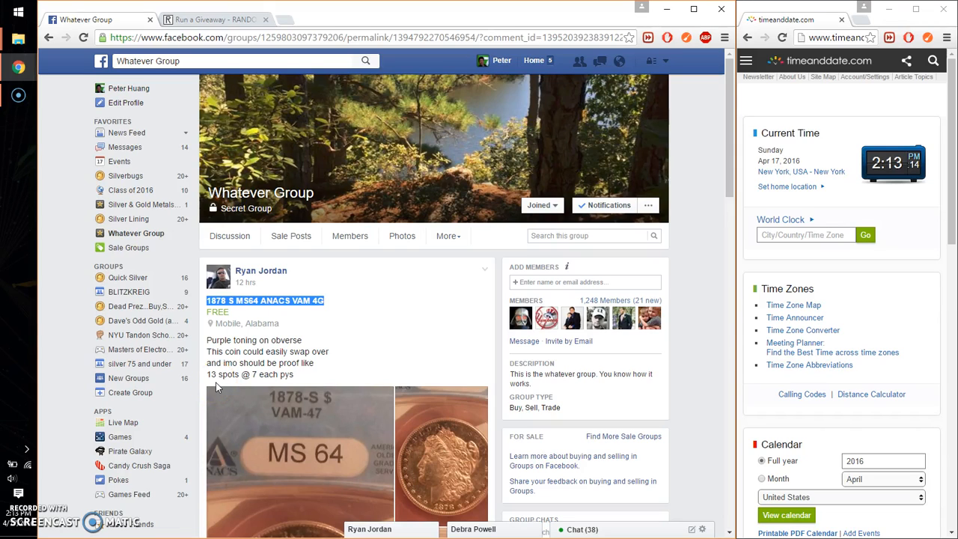
{"action": "mouse_move", "coordinate": [325, 347]}
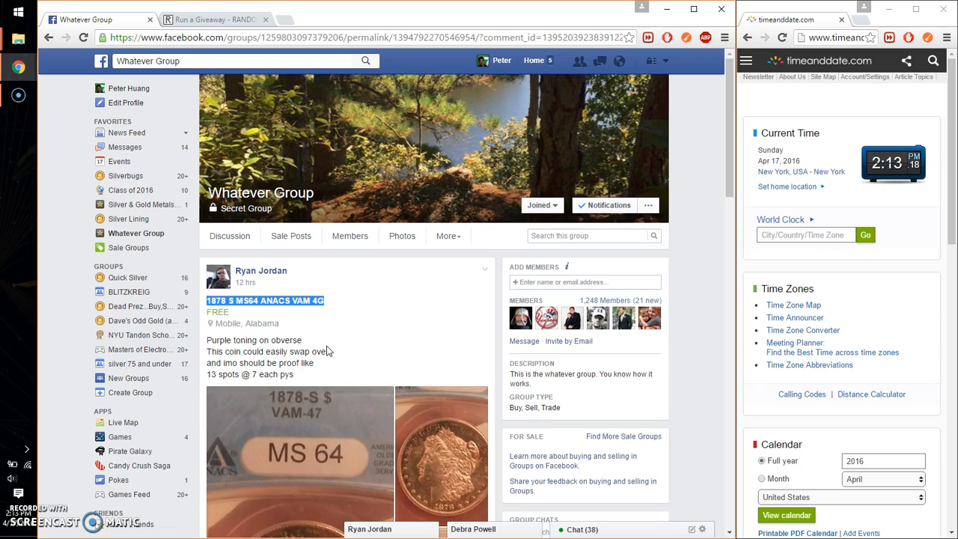
{"action": "mouse_move", "coordinate": [357, 348]}
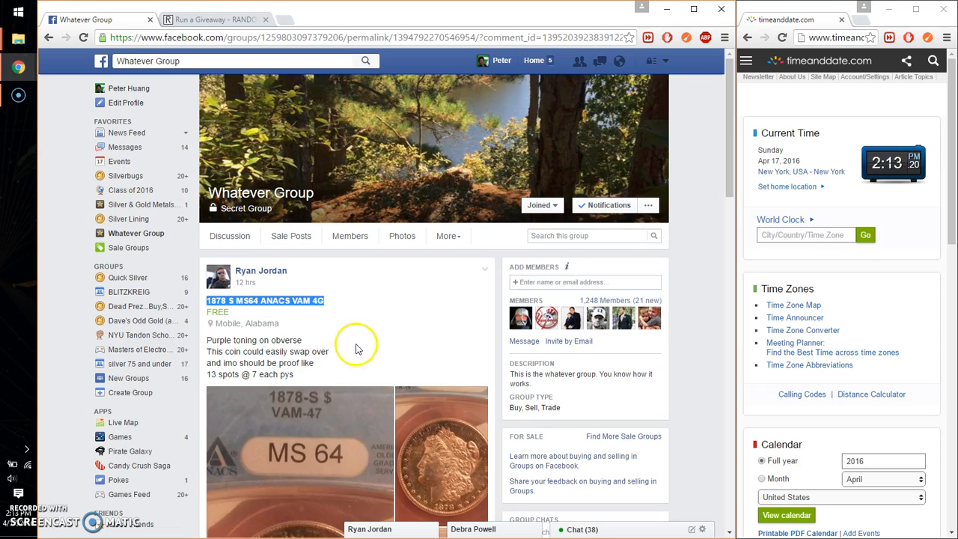
{"action": "mouse_move", "coordinate": [355, 348]}
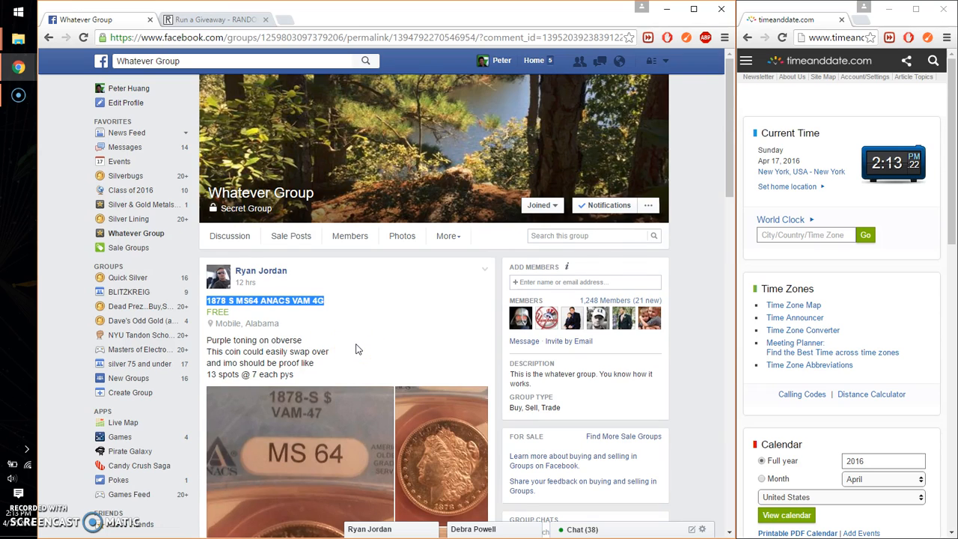
Scroll the group post down to the comment thread with the numbered spot list.
{"action": "scroll", "scroll_direction": "down", "scroll_amount": 3}
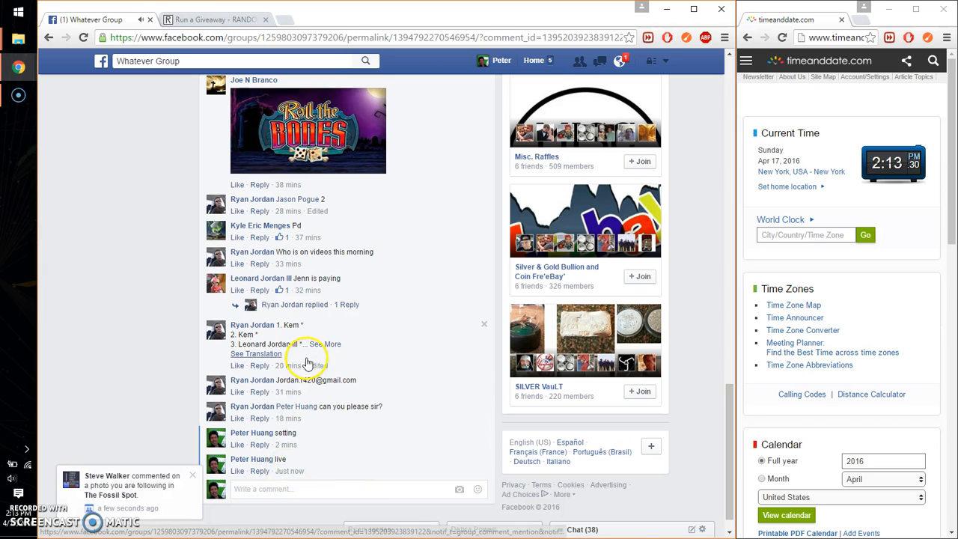
Expand the entry comment and select all 13 numbered spots for copying.
{"action": "left_click", "coordinate": [332, 344]}
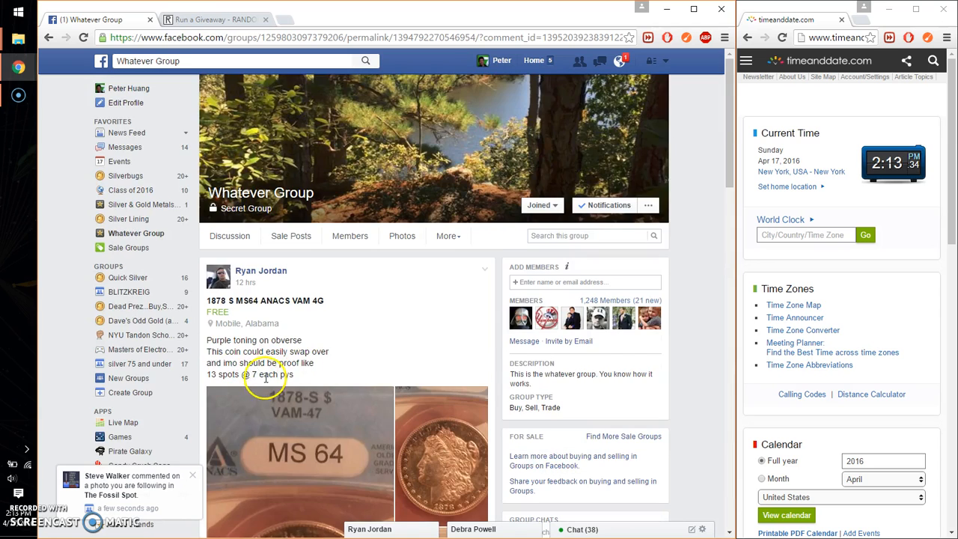
{"action": "scroll", "scroll_direction": "down", "scroll_amount": 3}
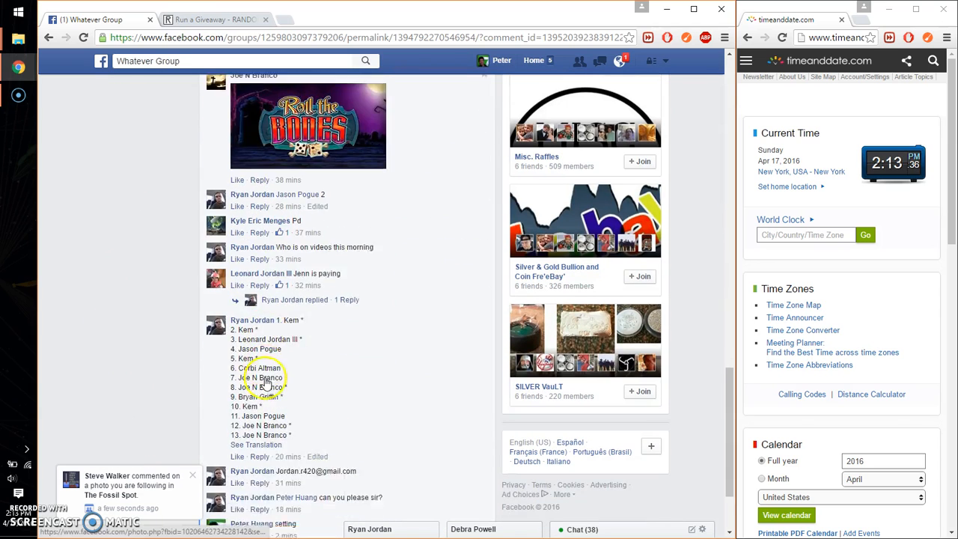
{"action": "scroll", "scroll_direction": "down", "scroll_amount": 3}
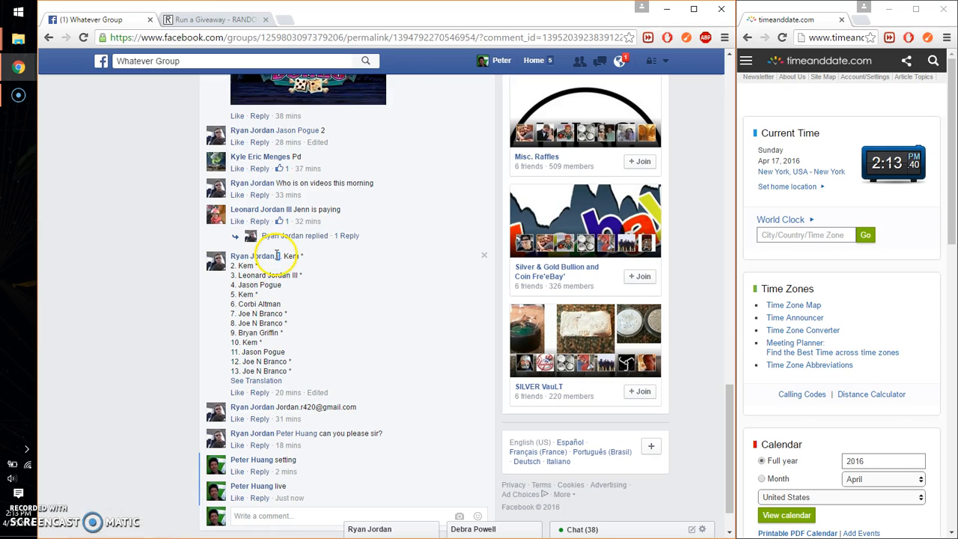
{"action": "left_click_drag", "start_coordinate": [278, 255], "coordinate": [278, 370]}
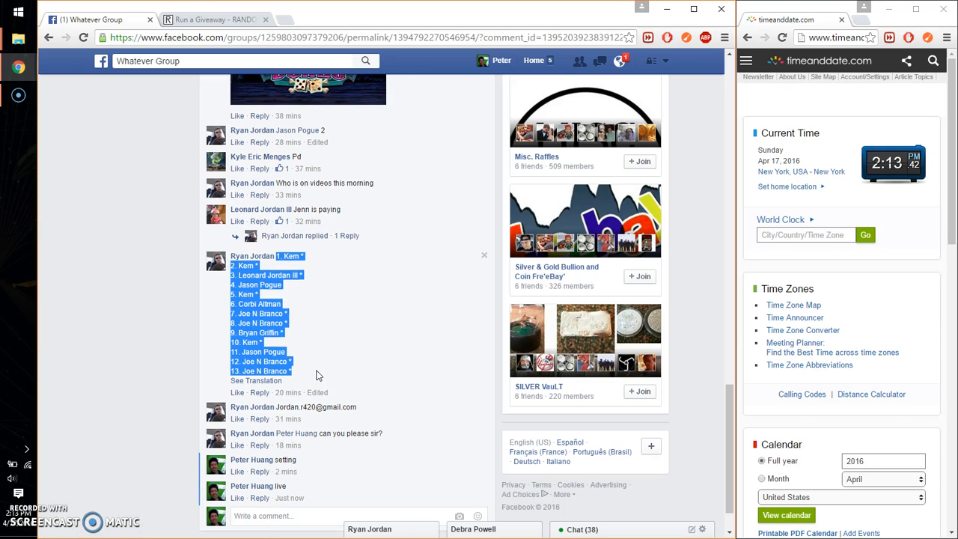
{"action": "left_click", "coordinate": [218, 19]}
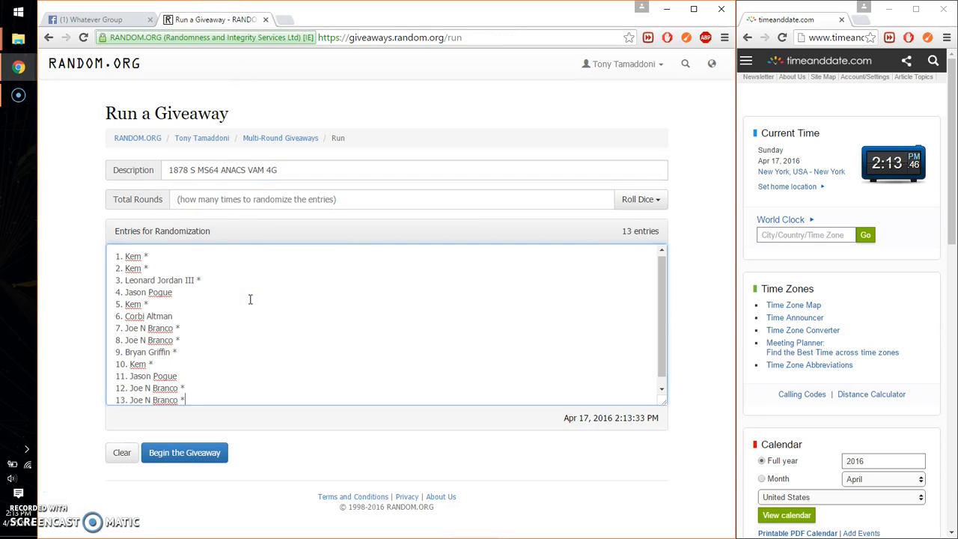
{"action": "mouse_move", "coordinate": [594, 209]}
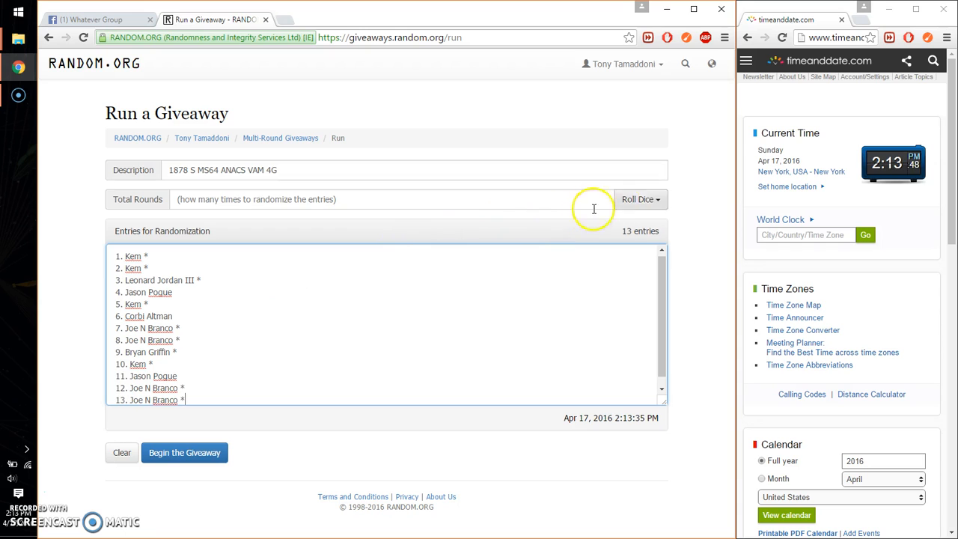
Roll 3d6 to set 10 rounds, then begin and confirm the giveaway.
{"action": "left_click", "coordinate": [640, 199]}
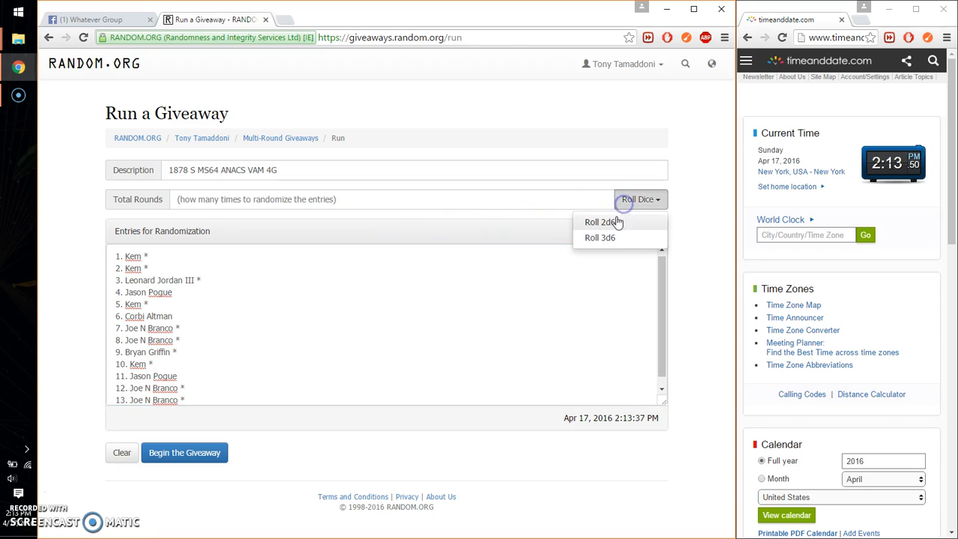
{"action": "left_click", "coordinate": [600, 237]}
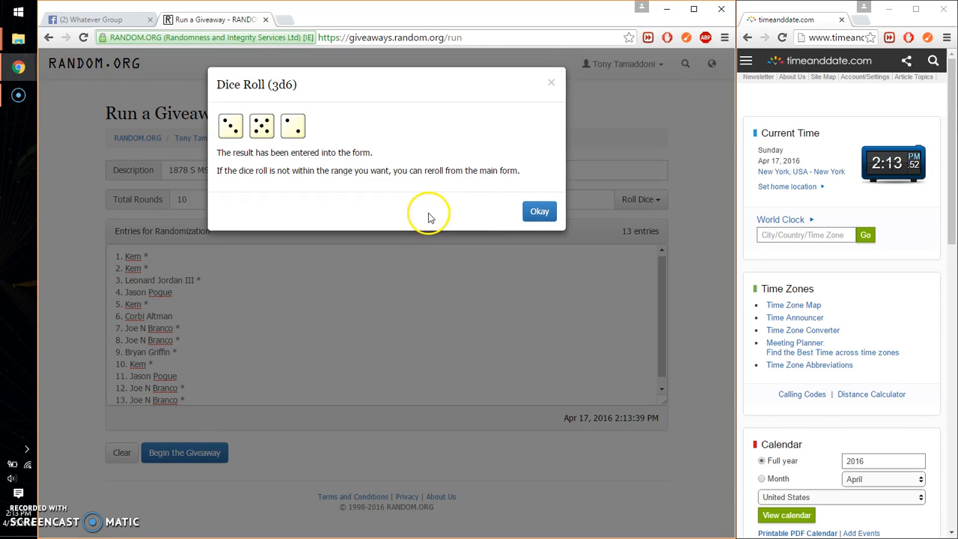
{"action": "left_click", "coordinate": [539, 211]}
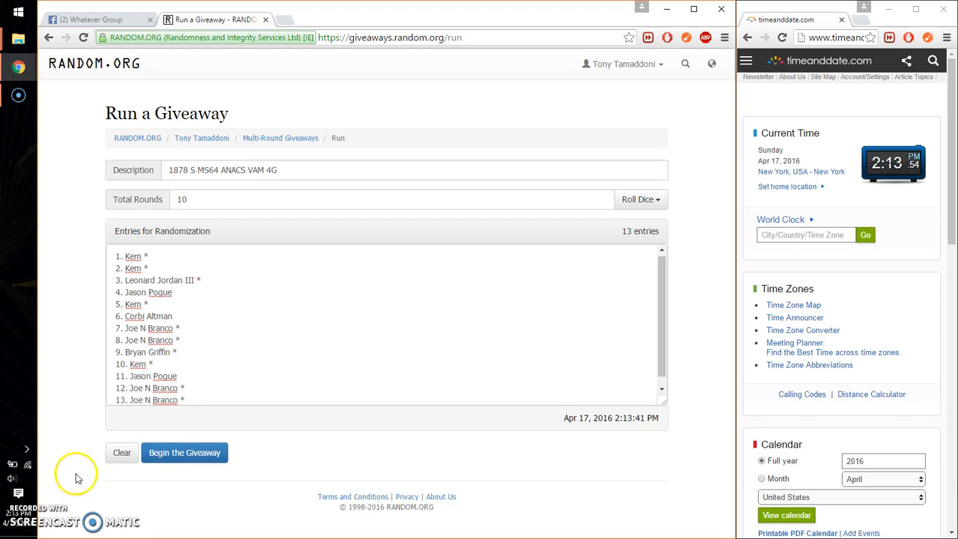
{"action": "left_click", "coordinate": [184, 452]}
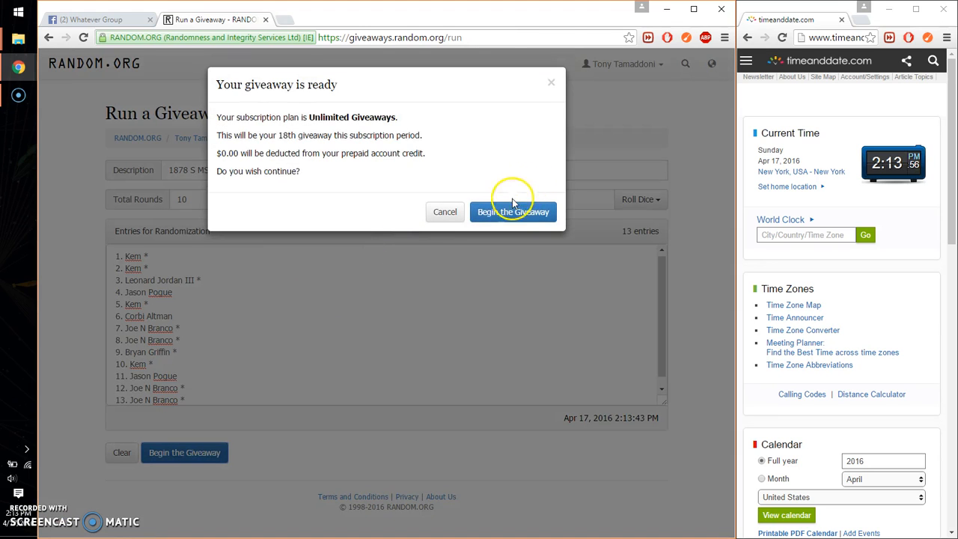
{"action": "left_click", "coordinate": [513, 212]}
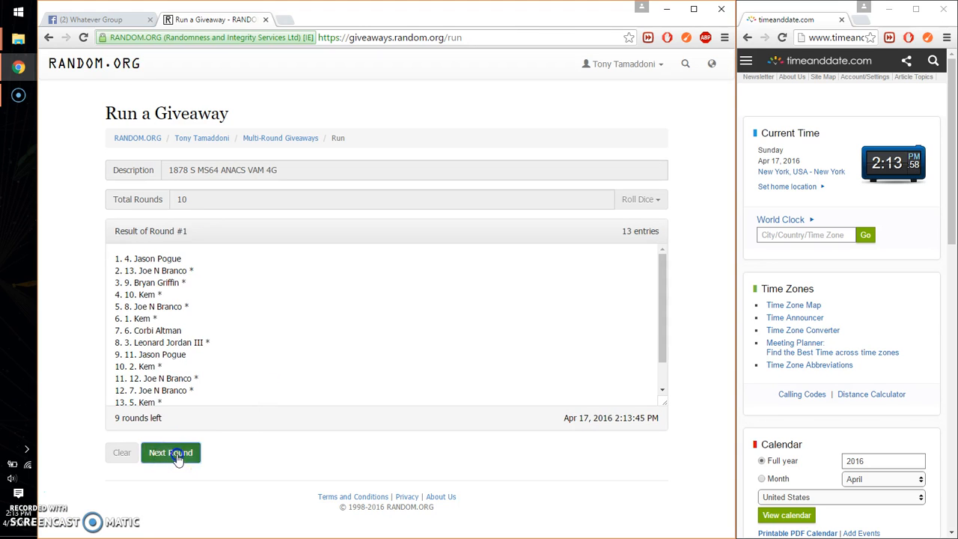
Advance the giveaway round by round until Round #9 is shown.
{"action": "left_click", "coordinate": [170, 453]}
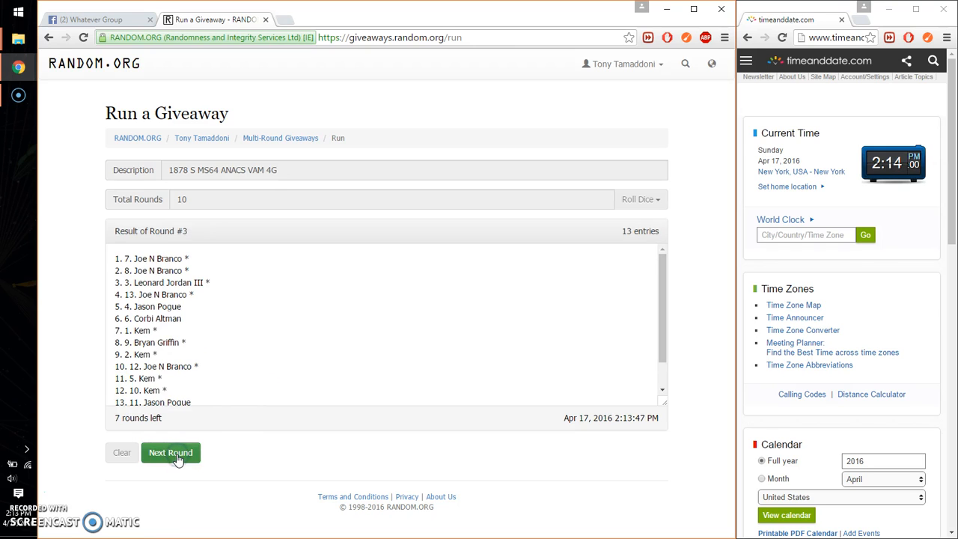
{"action": "left_click", "coordinate": [170, 452]}
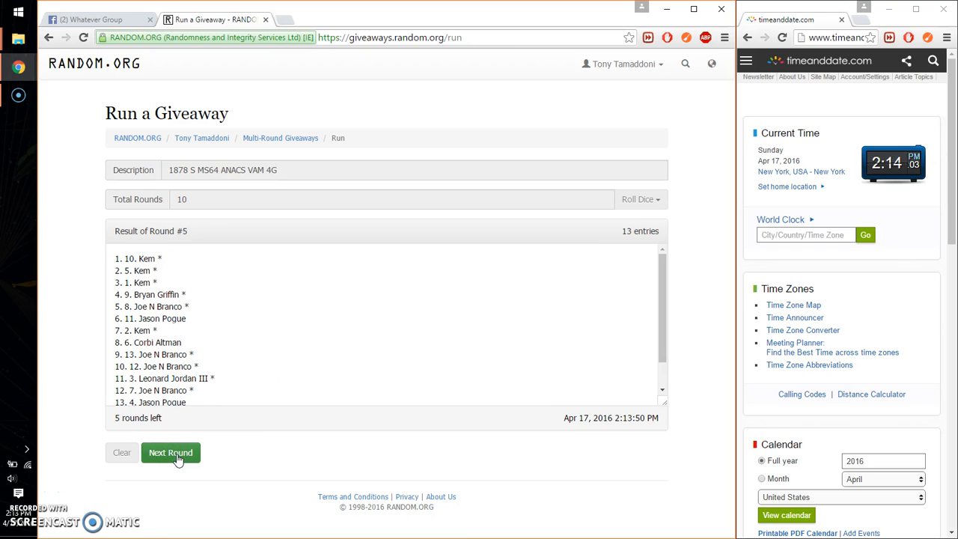
{"action": "left_click", "coordinate": [170, 452]}
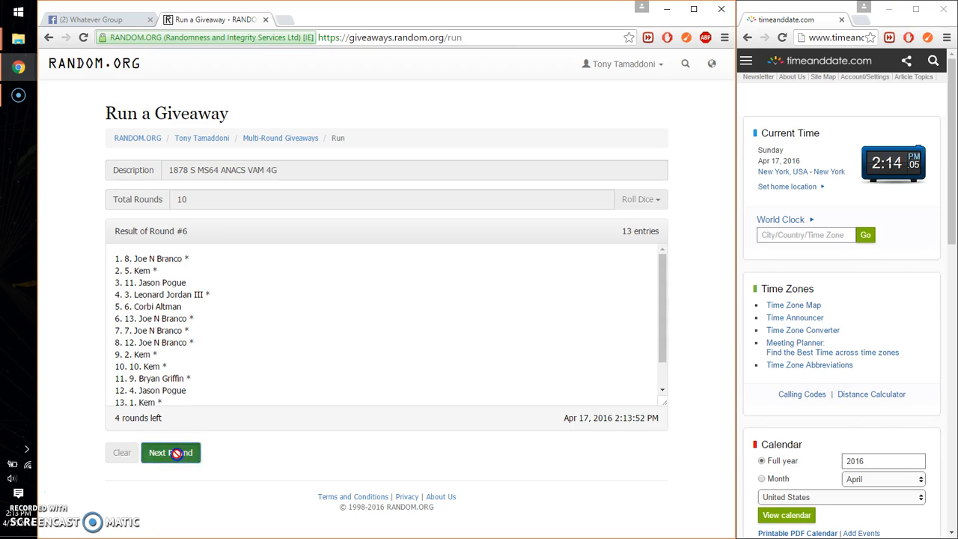
{"action": "left_click", "coordinate": [171, 452]}
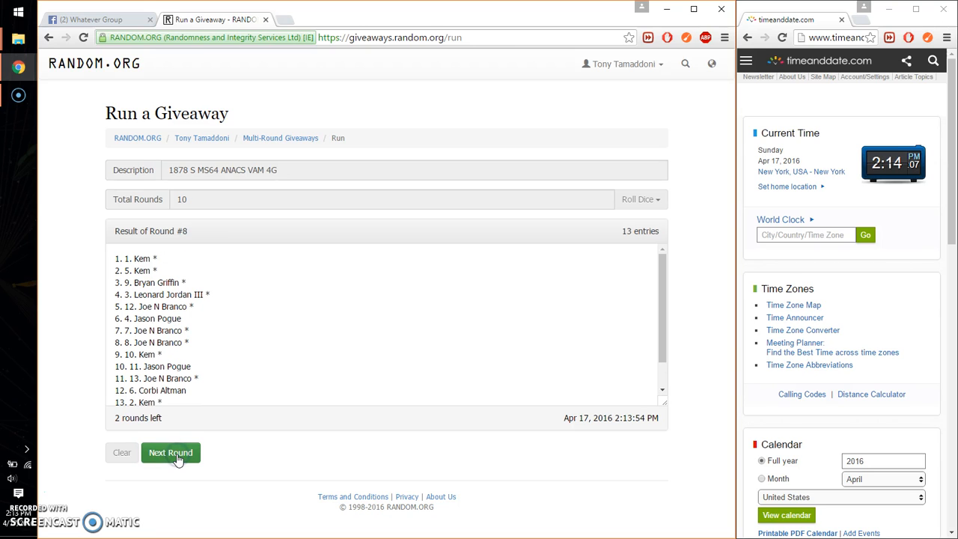
{"action": "left_click", "coordinate": [170, 452]}
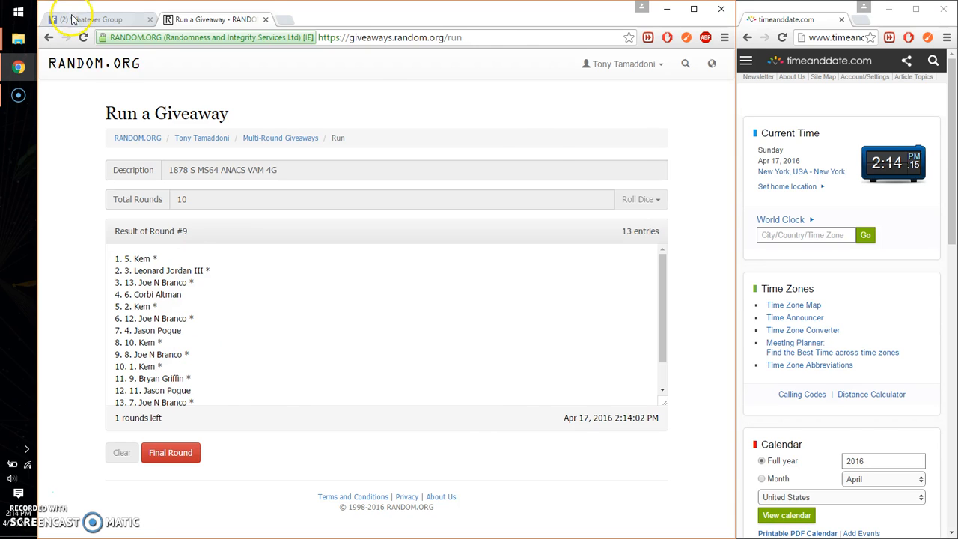
Comment 'good luck' on the Facebook giveaway post and return to RANDOM.ORG.
{"action": "left_click", "coordinate": [98, 19]}
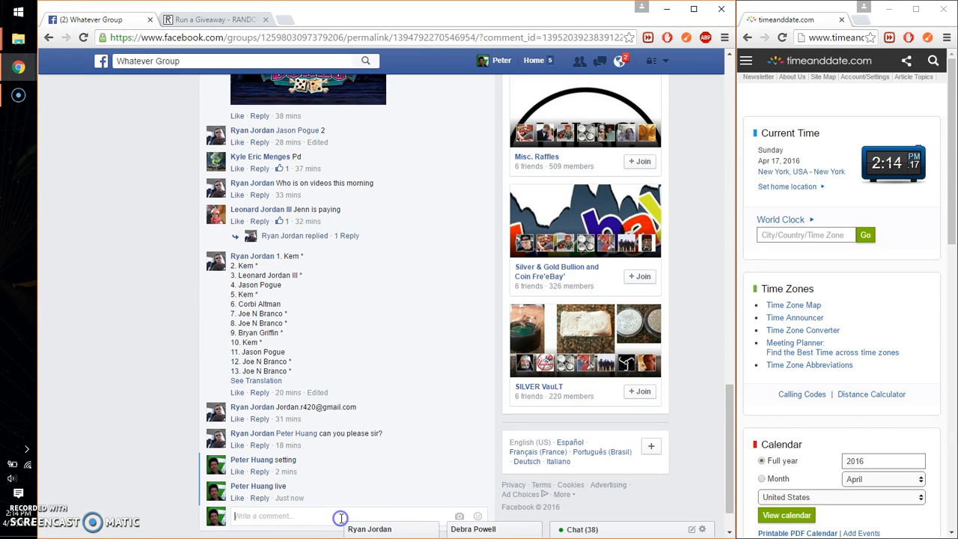
{"action": "type", "text": "good lu"}
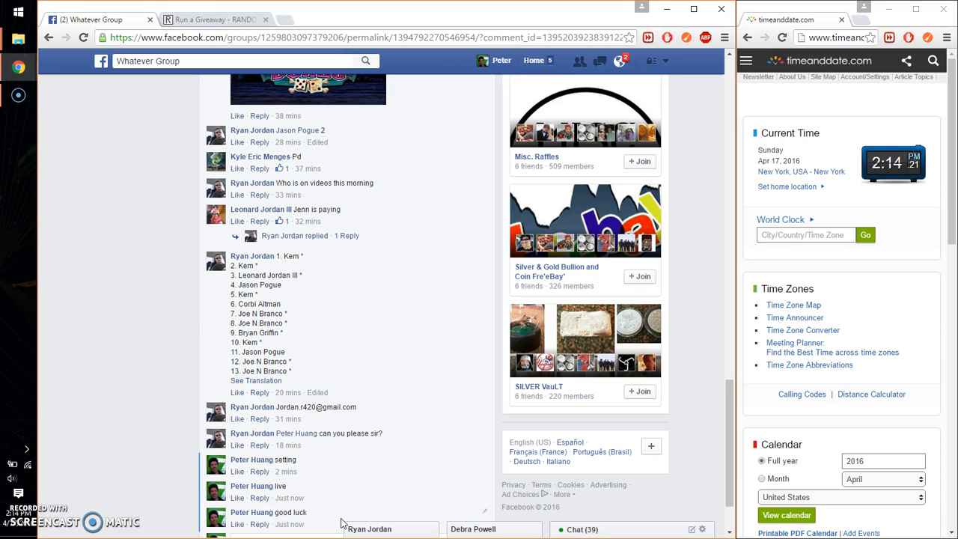
{"action": "scroll", "scroll_direction": "down", "scroll_amount": 3}
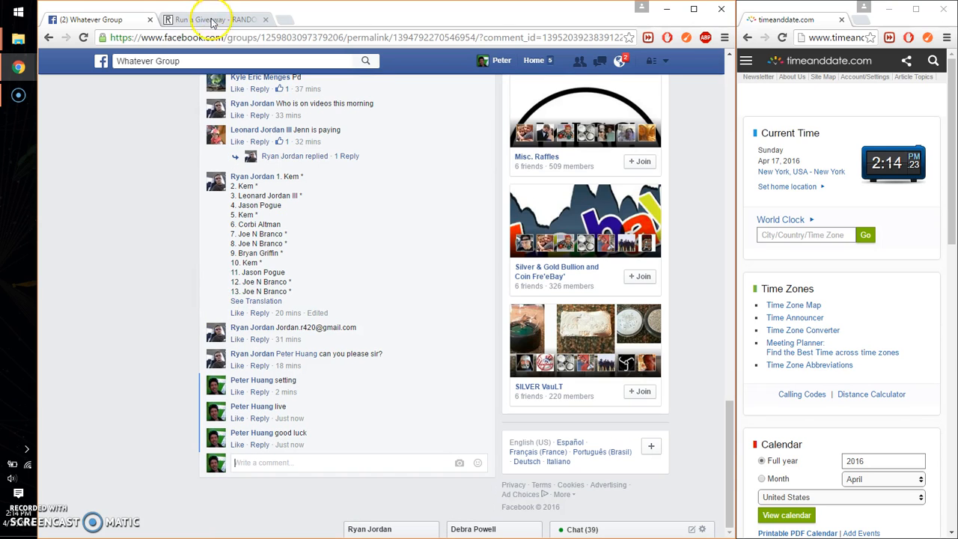
{"action": "left_click", "coordinate": [211, 19]}
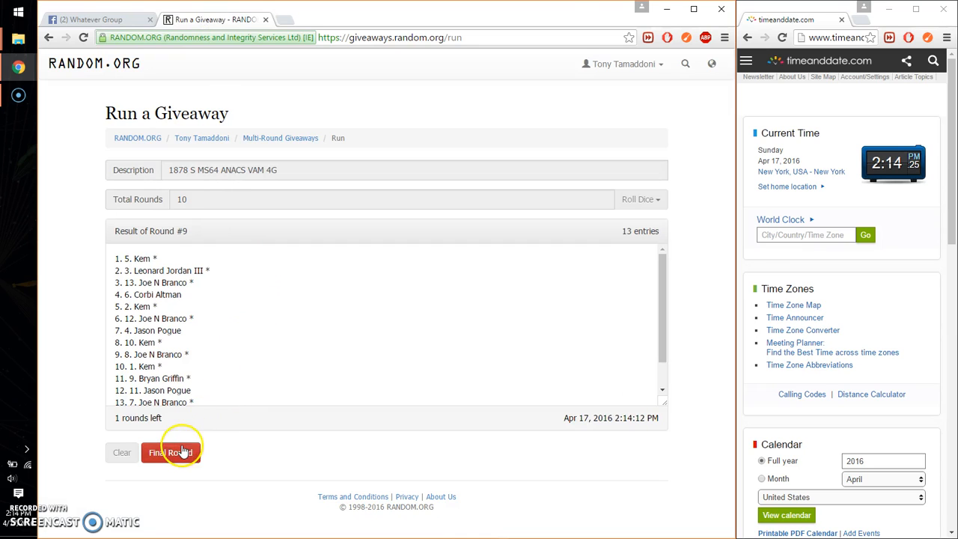
Run the tenth and final round, then return to the Facebook group post.
{"action": "left_click", "coordinate": [171, 452]}
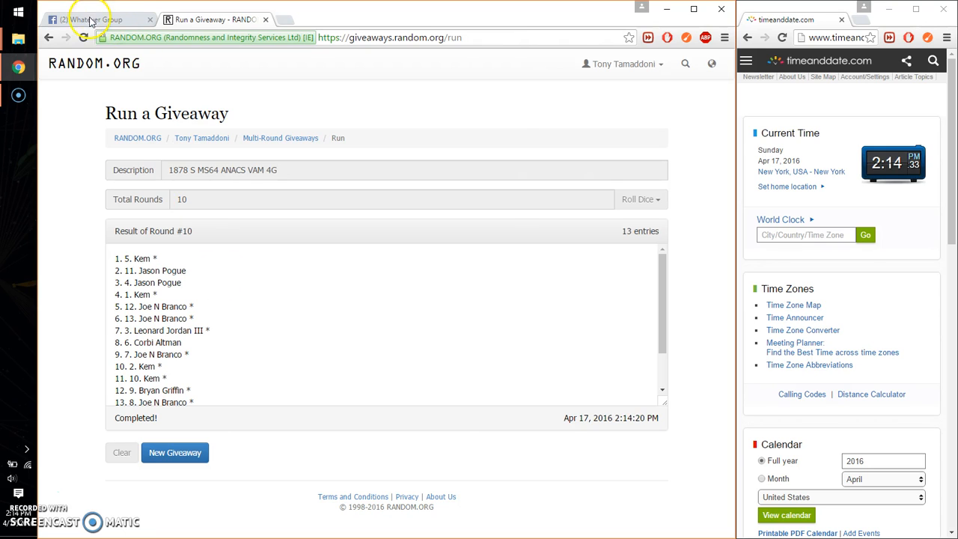
{"action": "left_click", "coordinate": [90, 19]}
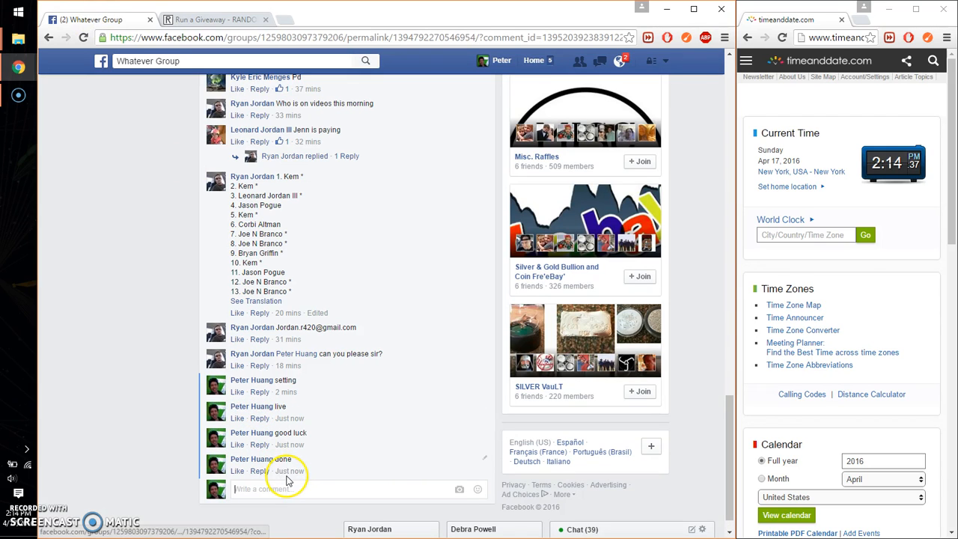
{"action": "mouse_move", "coordinate": [289, 471]}
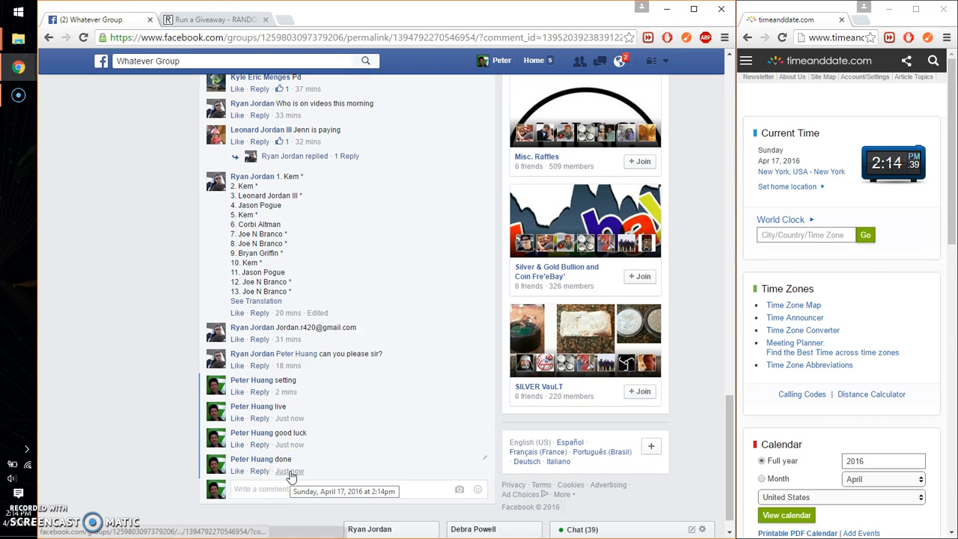